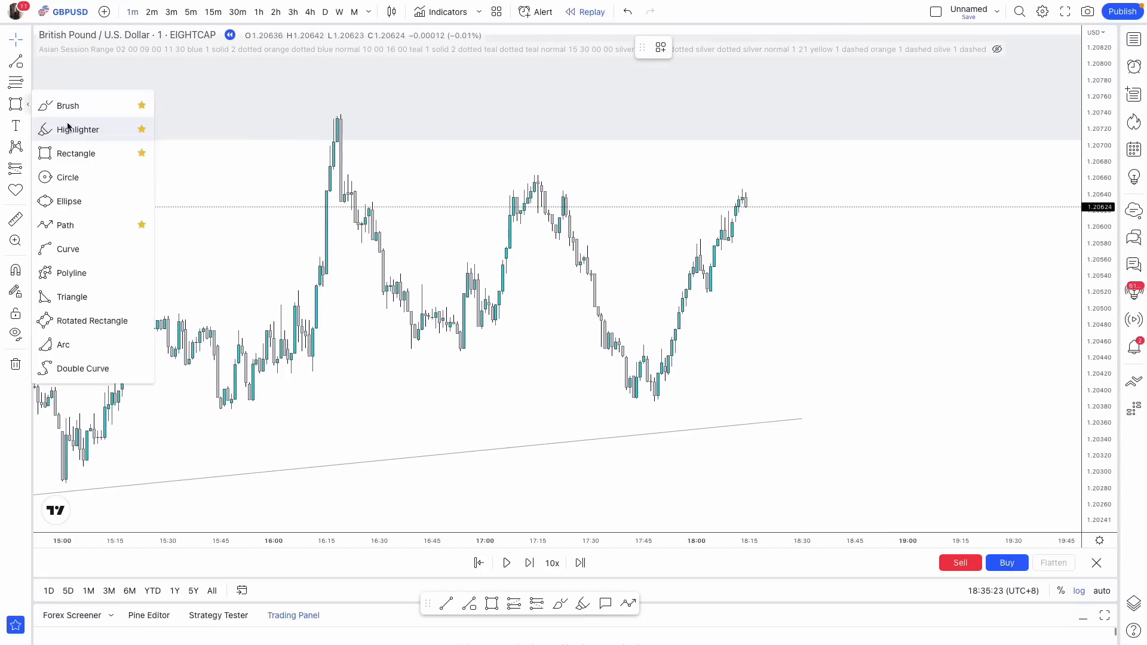
# Close the drawing tools flyout and bring up a clean 1-minute GBPUSD replay chart.
pyautogui.click(75, 130)
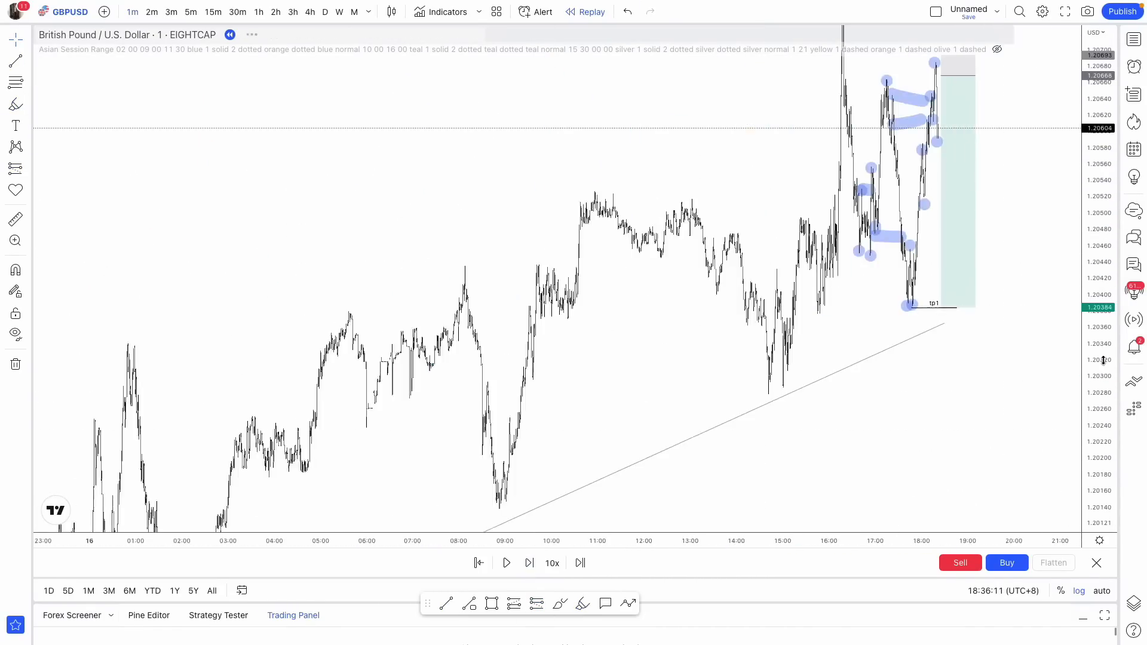
pyautogui.click(506, 563)
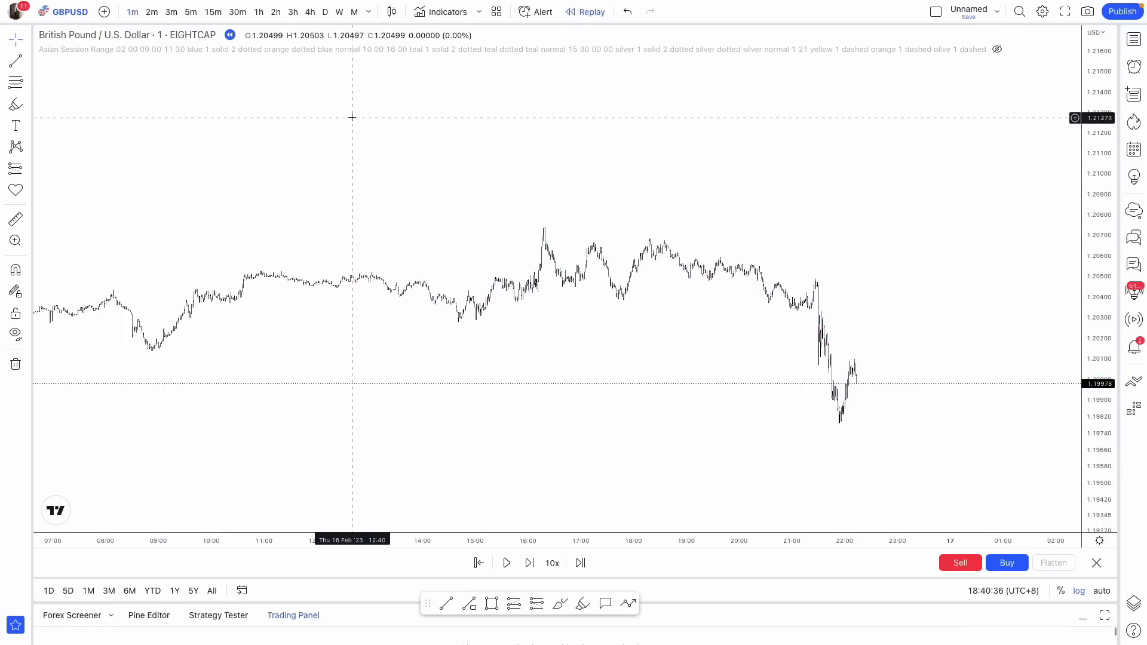
# Put GBPUSD on the 4h timeframe, showing December to mid-February near 1.1987.
pyautogui.click(309, 12)
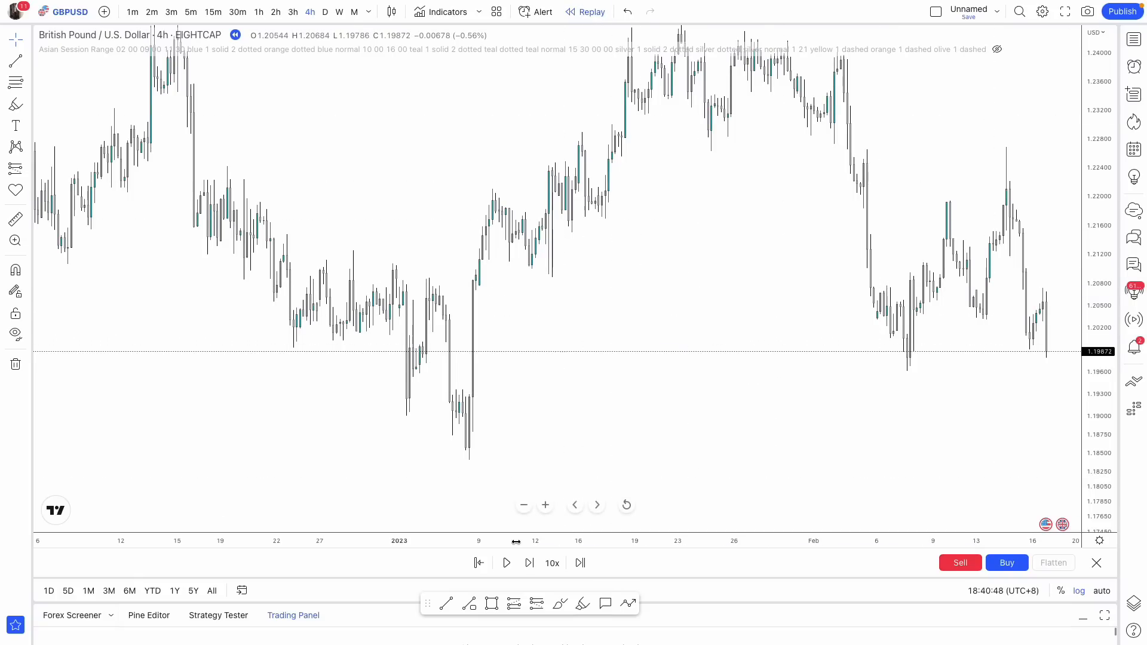
pyautogui.moveTo(1046, 424)
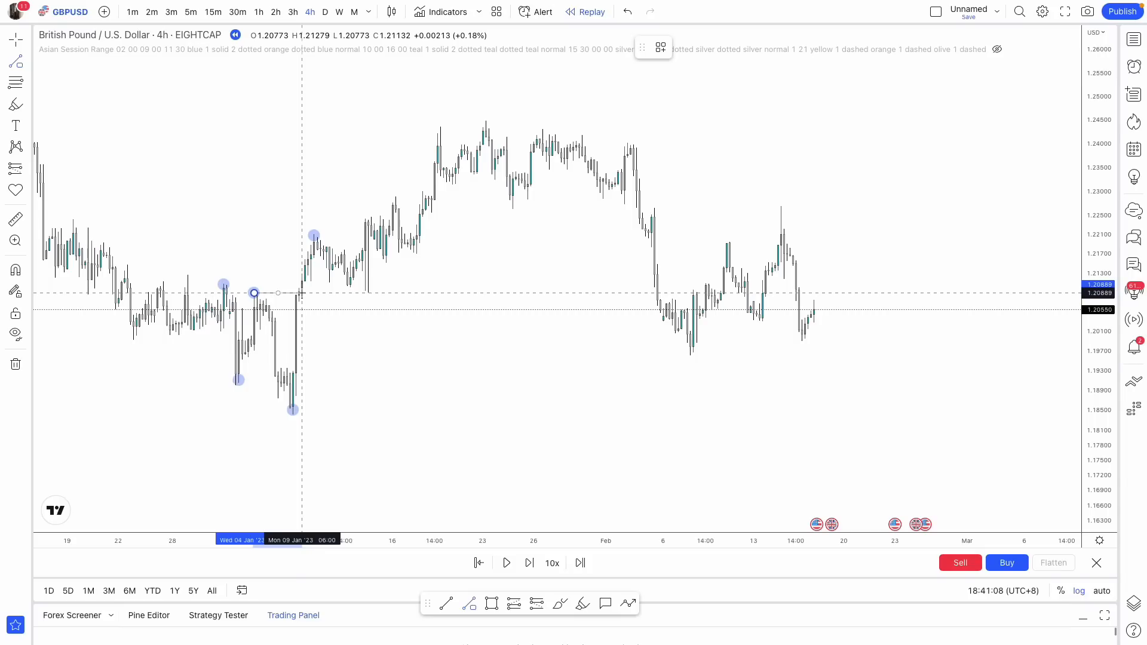
# Bring up the saved style templates for the new line near 1.2089.
pyautogui.click(659, 46)
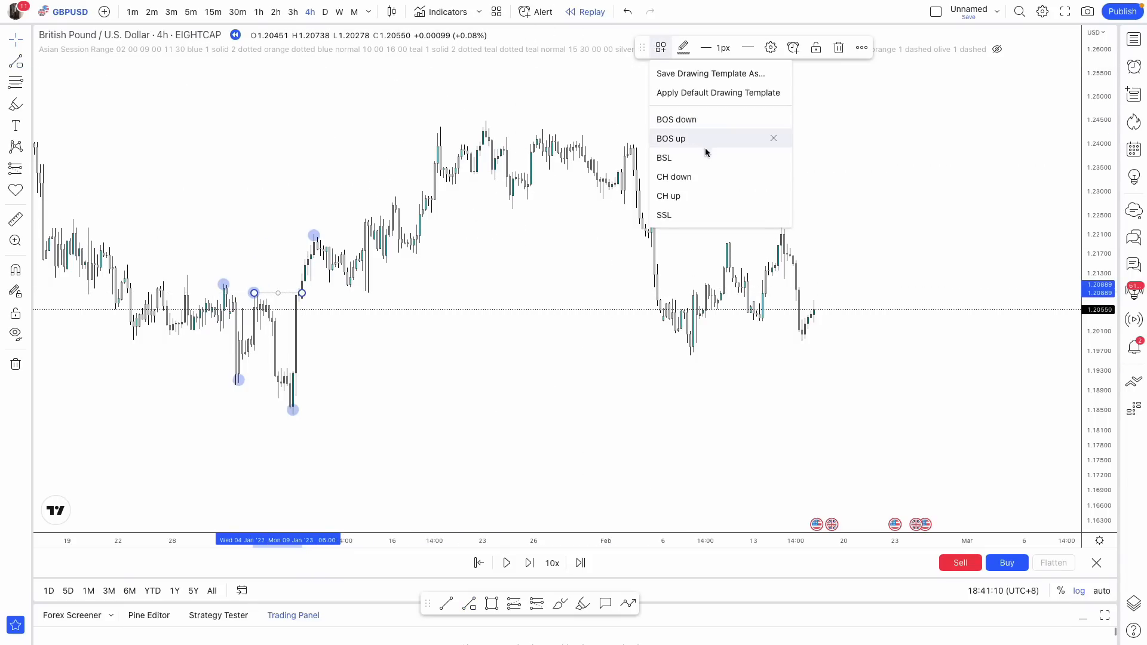
pyautogui.moveTo(700, 142)
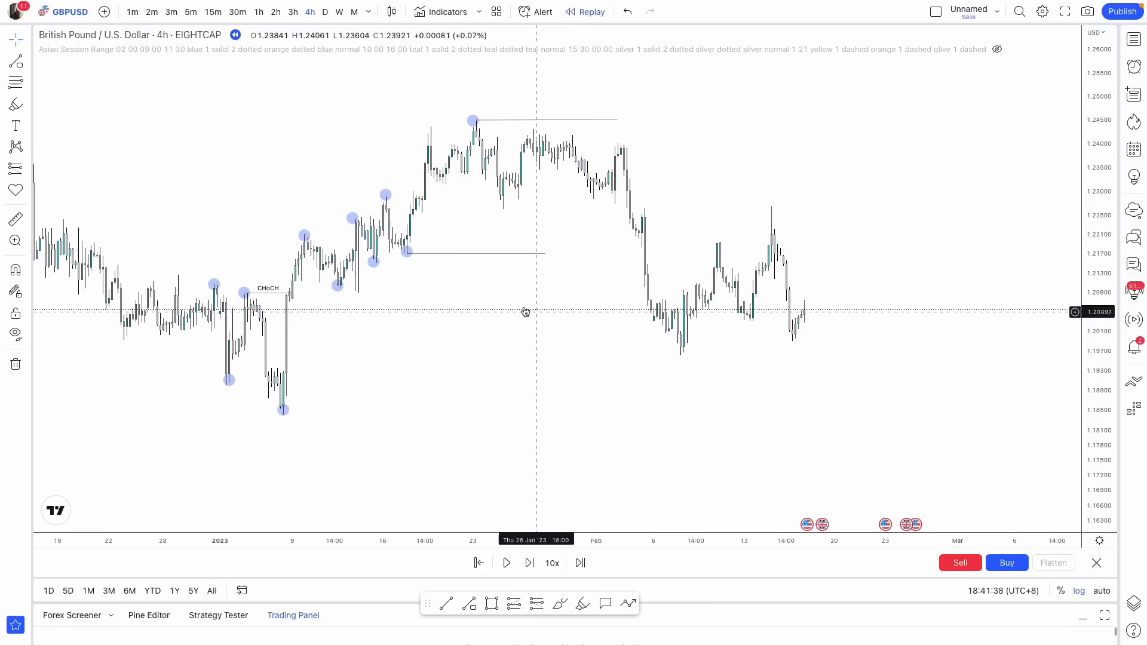
pyautogui.moveTo(449, 190)
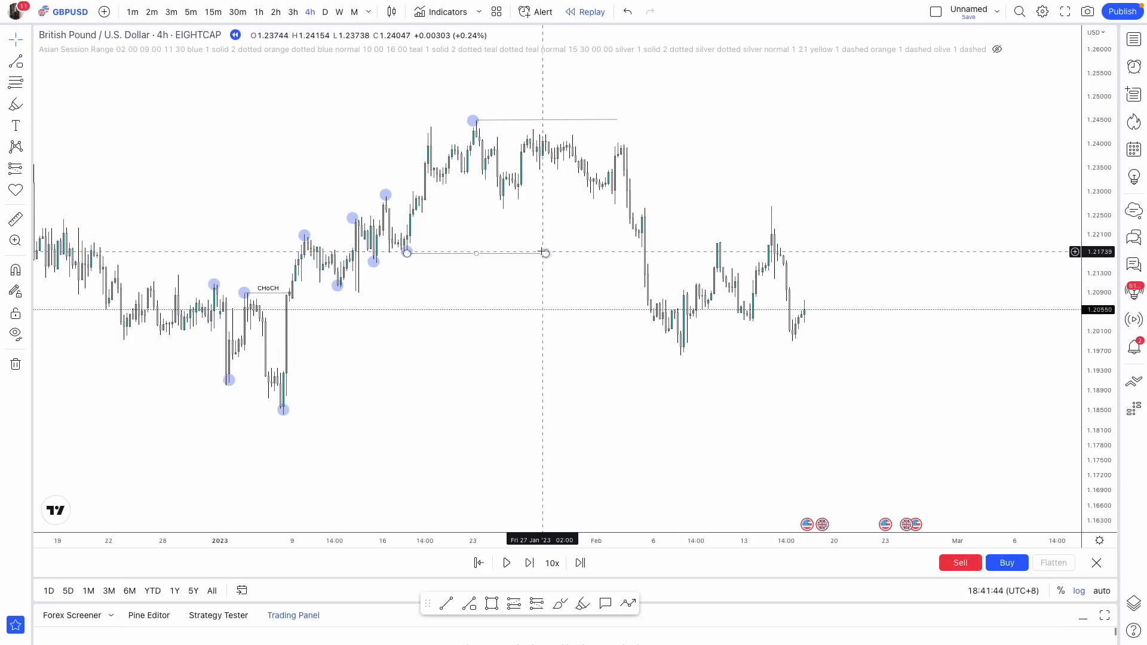
# Extend the level line rightward from the late-January swing low.
pyautogui.moveTo(545, 253); pyautogui.dragTo(648, 253)
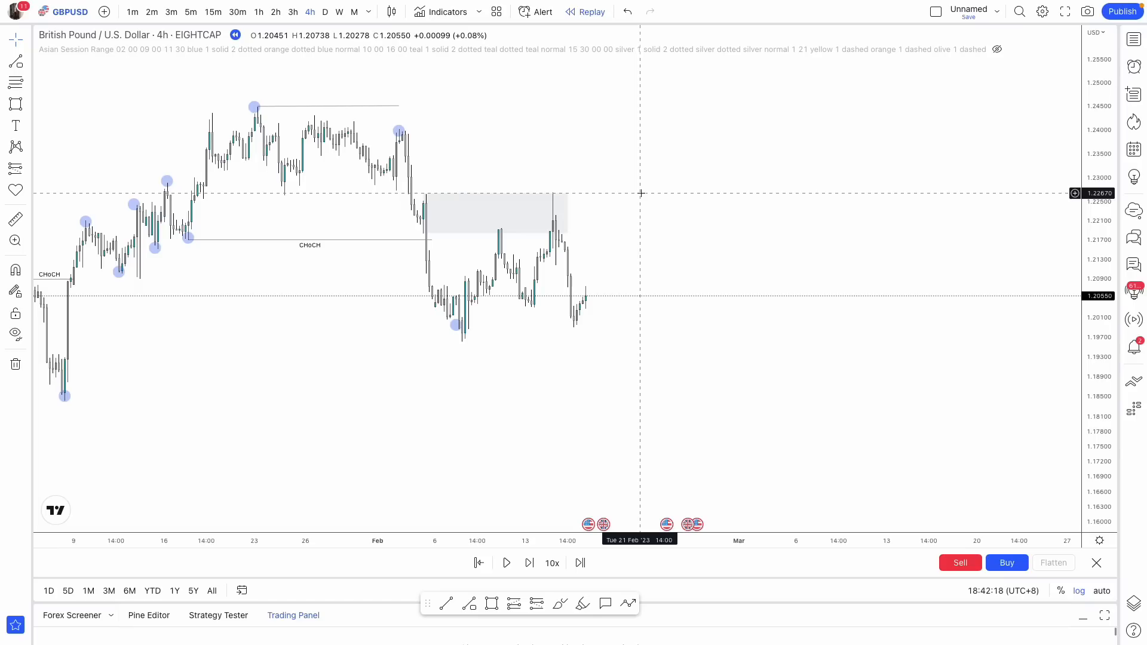
pyautogui.moveTo(642, 196)
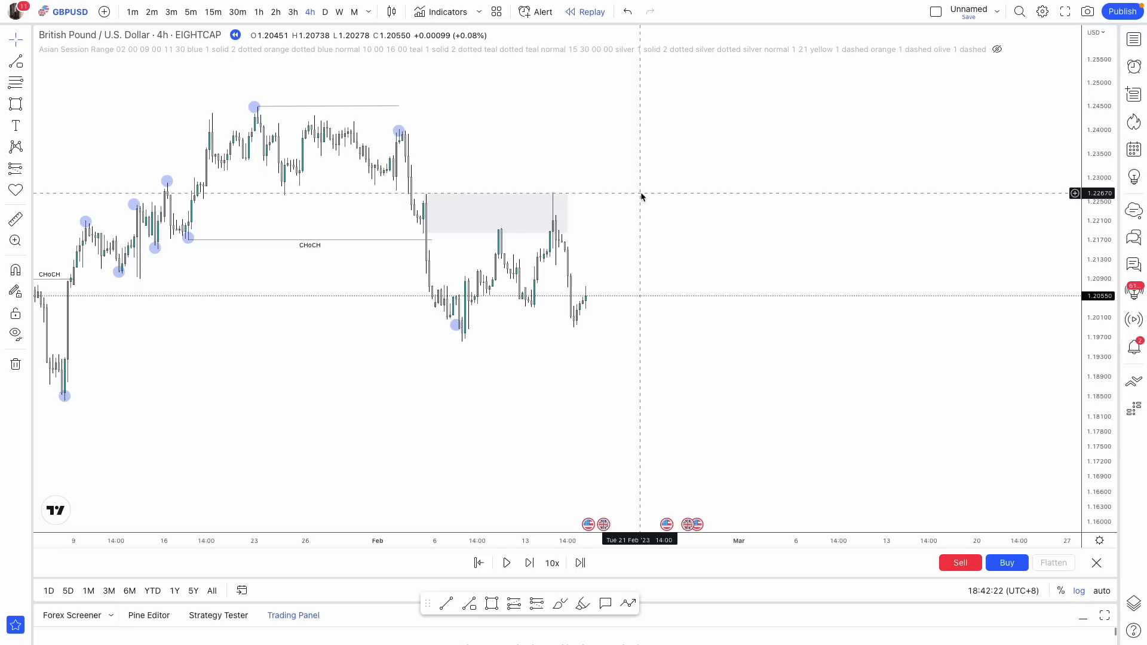
pyautogui.moveTo(666, 306)
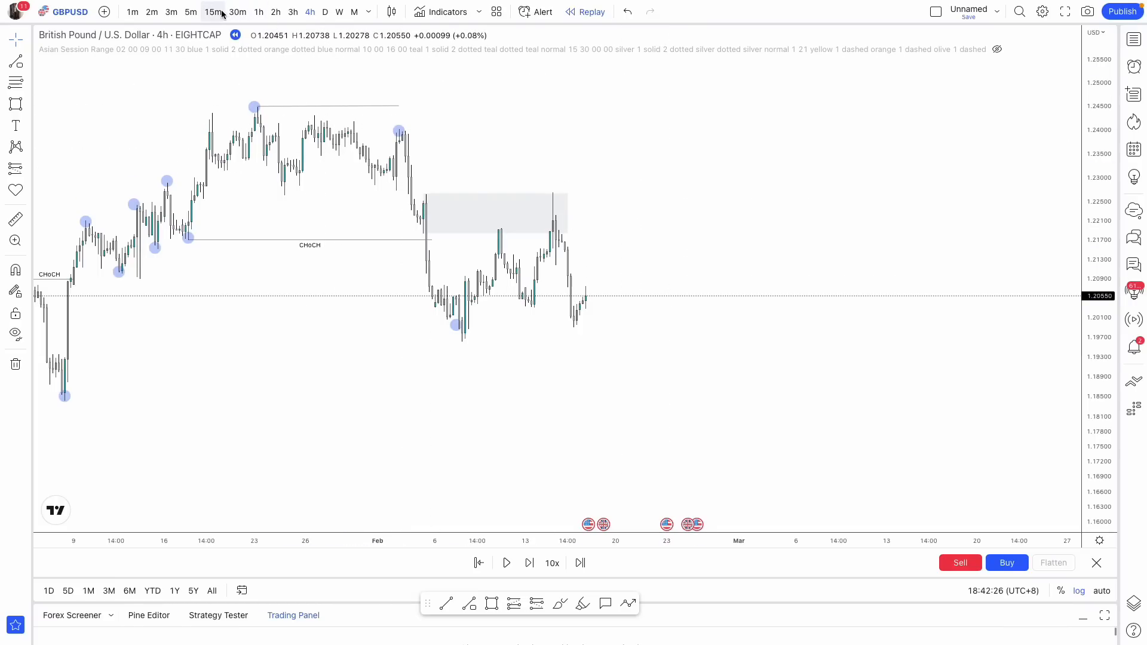
# Change the GBPUSD chart to the 15m timeframe.
pyautogui.click(213, 12)
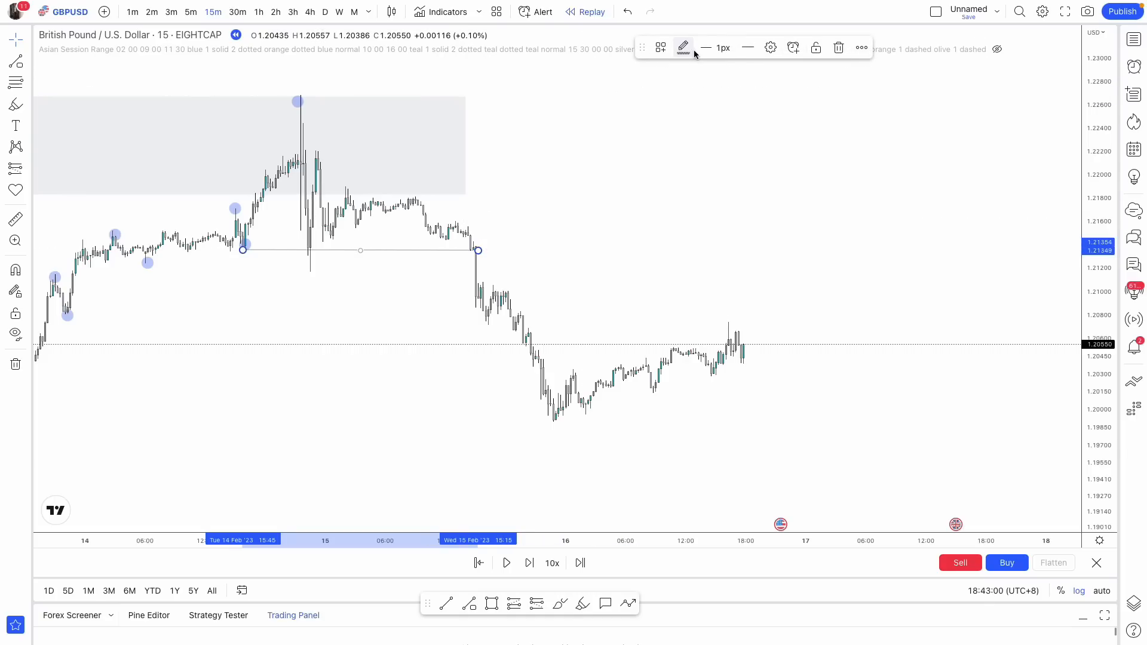
# Apply the CHoCH template to the level line near 1.2137.
pyautogui.click(658, 47)
pyautogui.write('CHoCH')
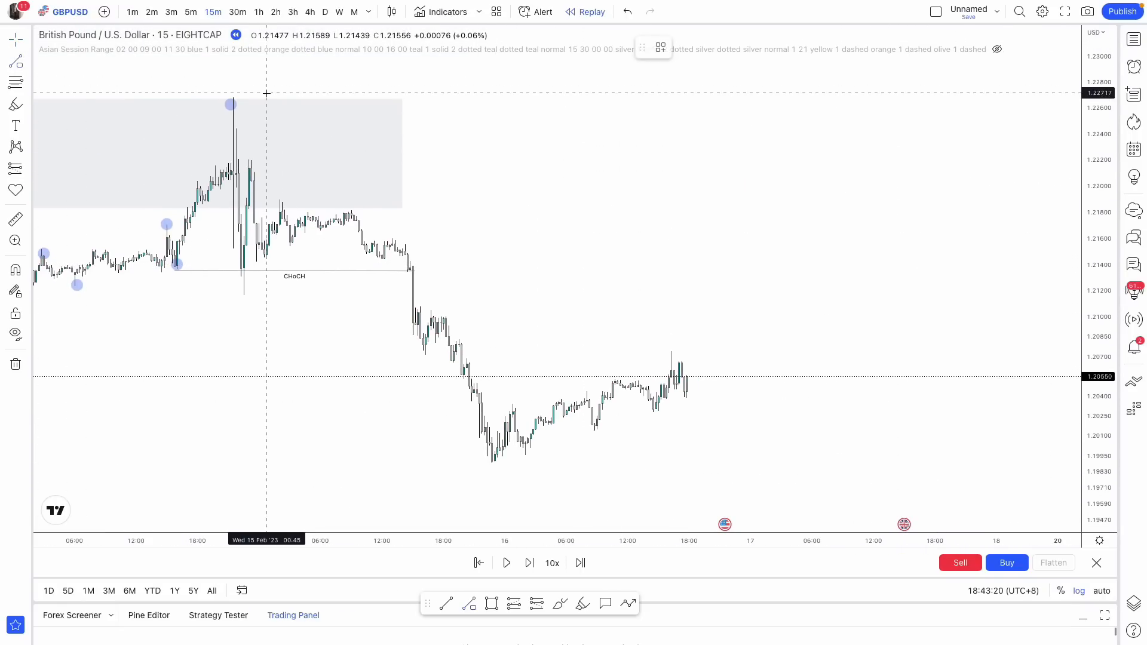
pyautogui.moveTo(743, 148)
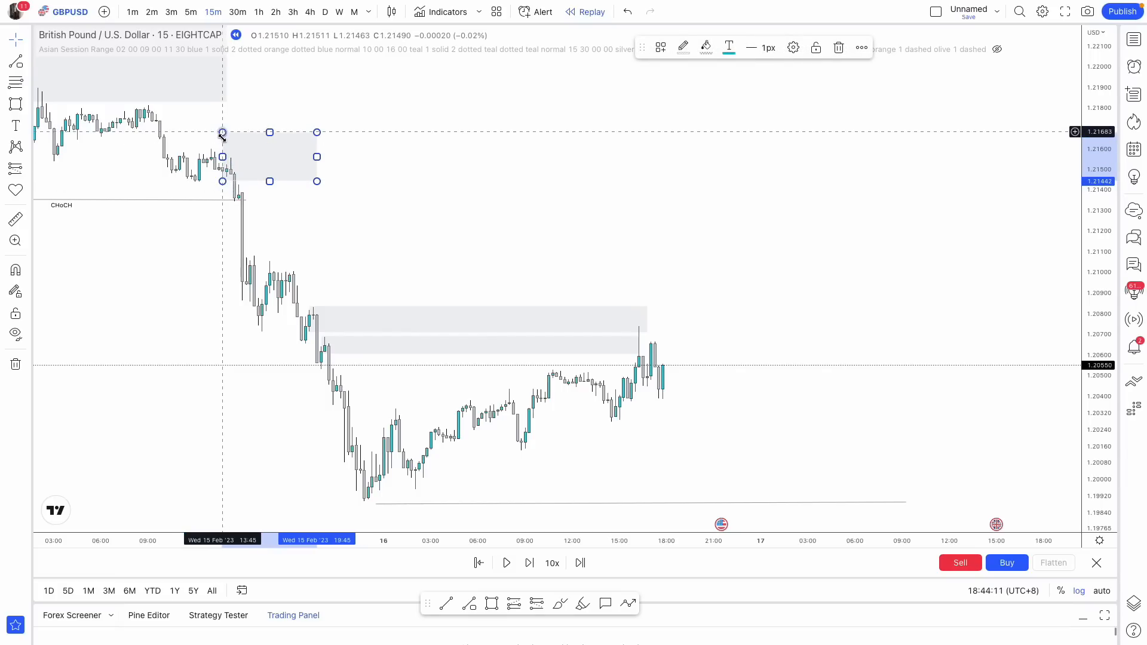
# Stretch the supply zone to the latest candles and show the trendline's saved templates.
pyautogui.moveTo(316, 157); pyautogui.dragTo(655, 156)
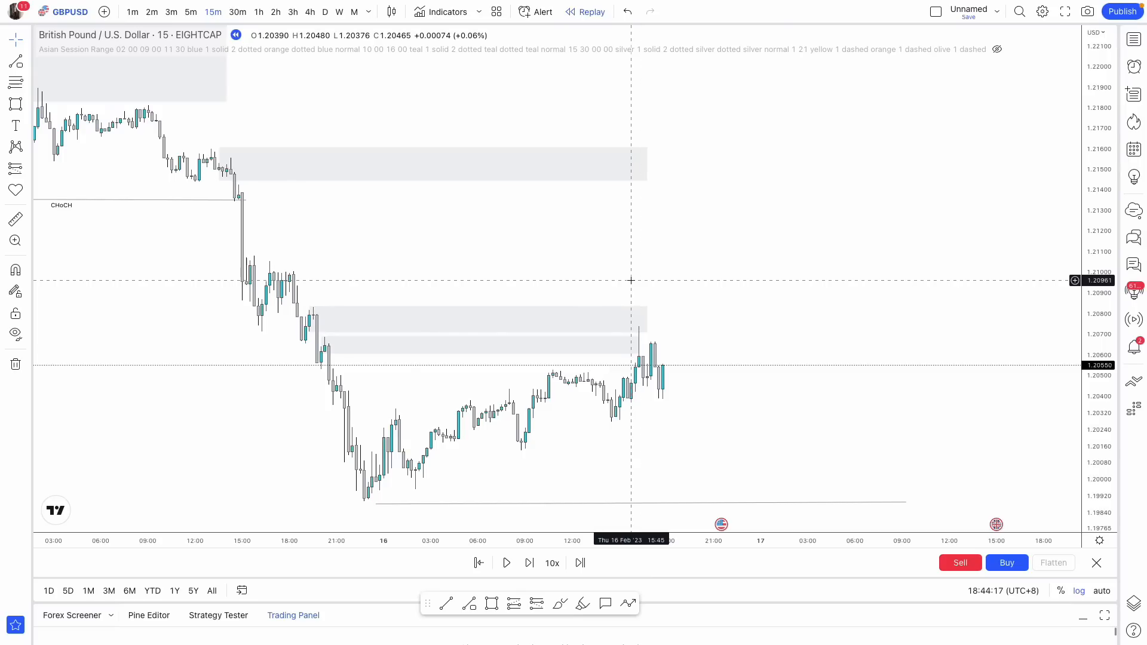
pyautogui.moveTo(631, 286)
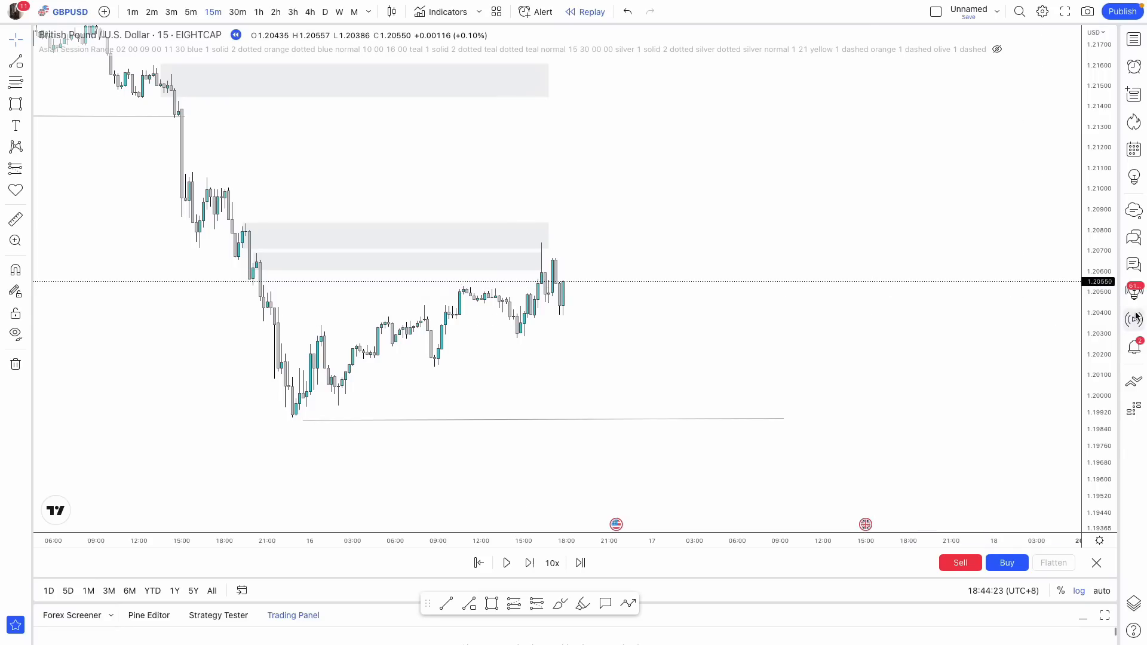
pyautogui.moveTo(300, 417)
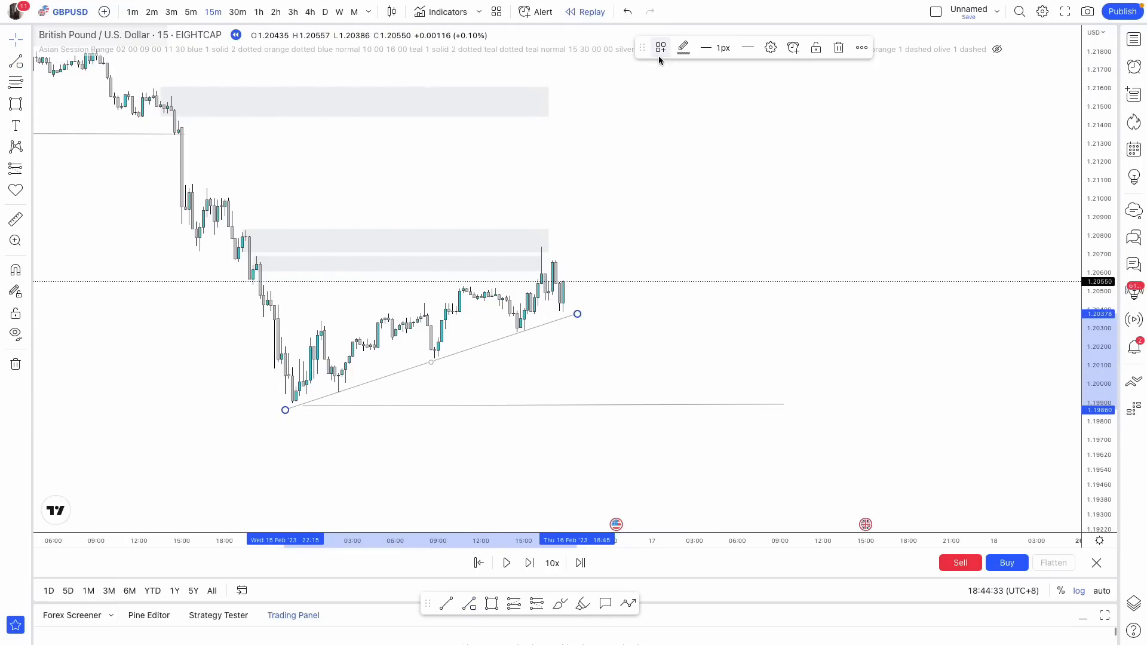
pyautogui.click(659, 47)
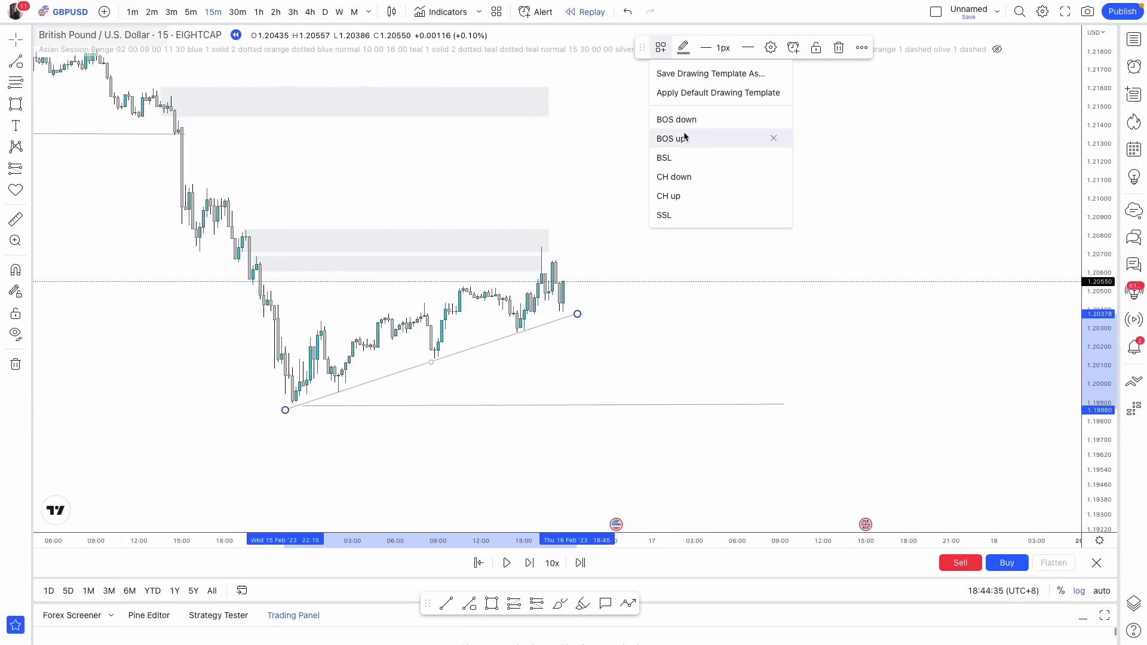
pyautogui.moveTo(334, 358)
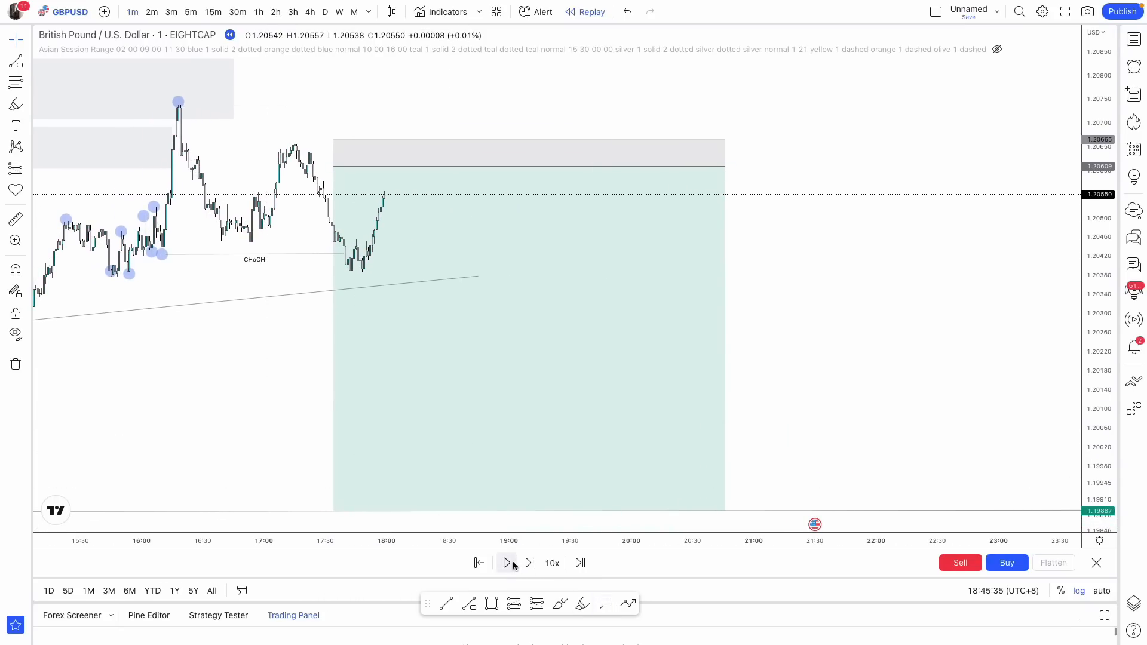
pyautogui.click(507, 563)
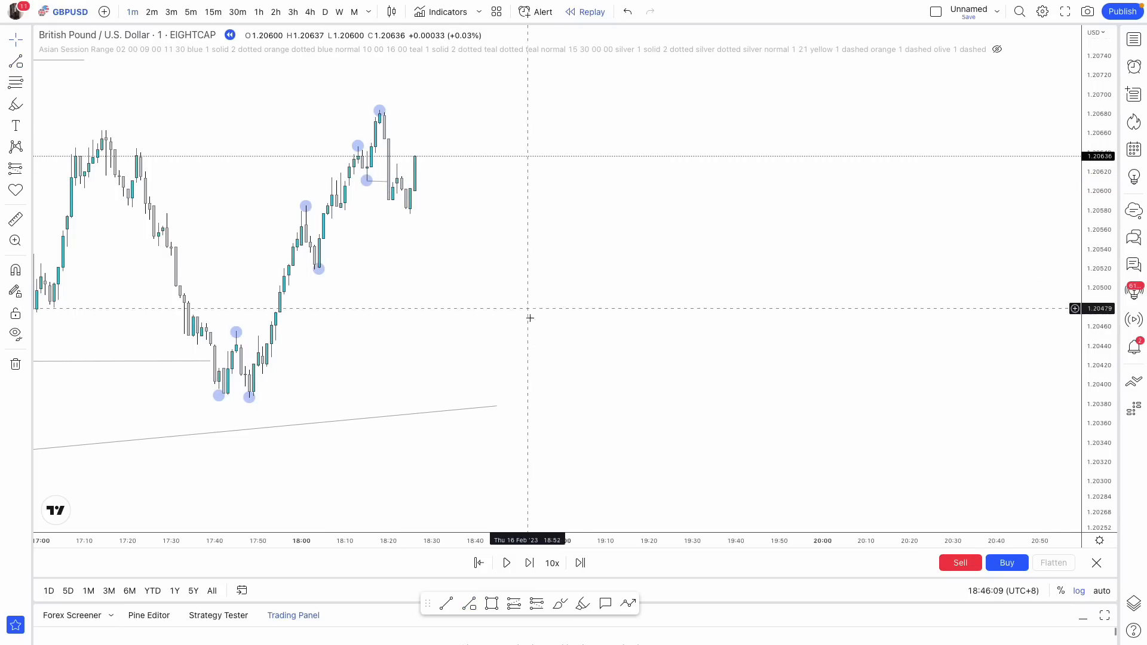
# Apply the CH down template to the short line near 1.2061 under the latest high.
pyautogui.click(377, 181)
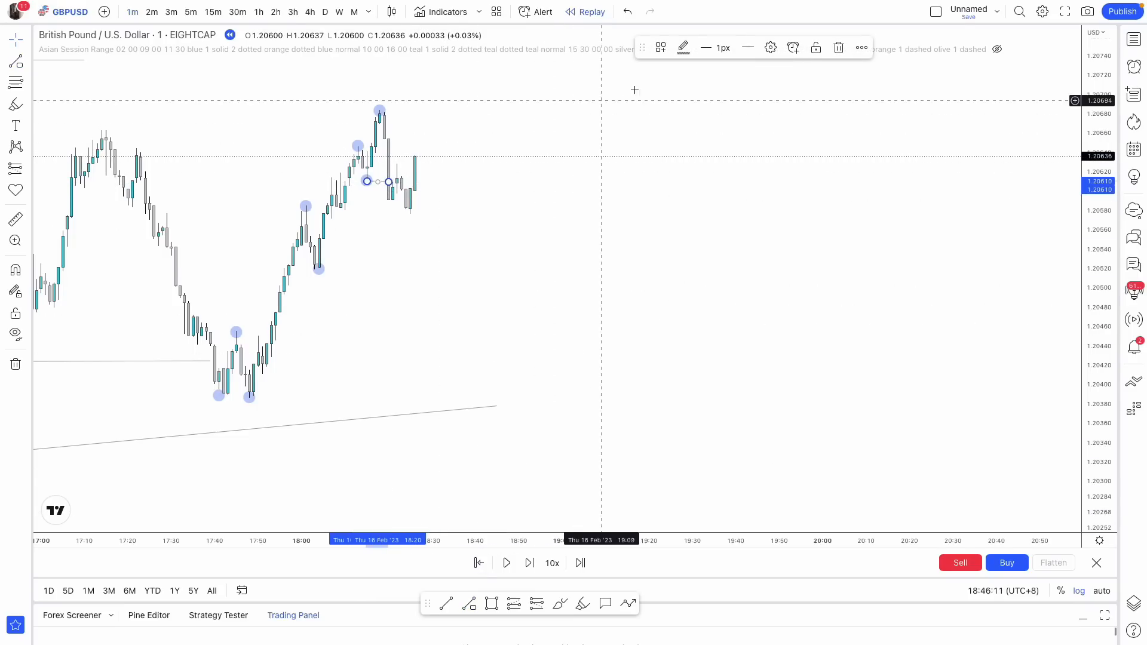
pyautogui.click(659, 48)
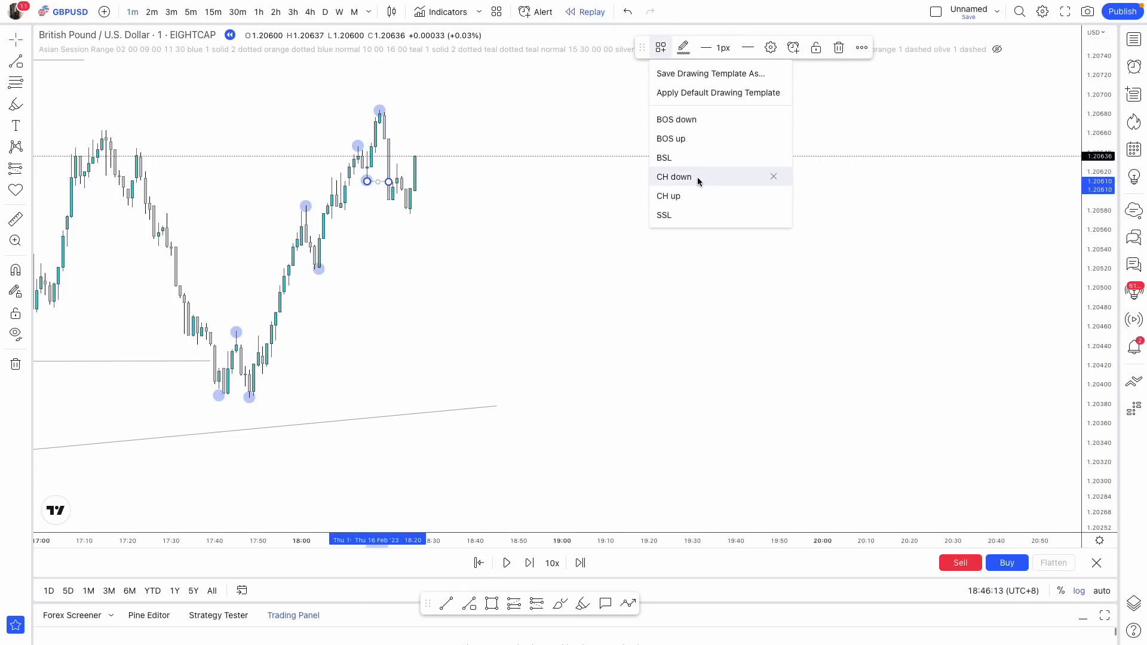
pyautogui.click(674, 177)
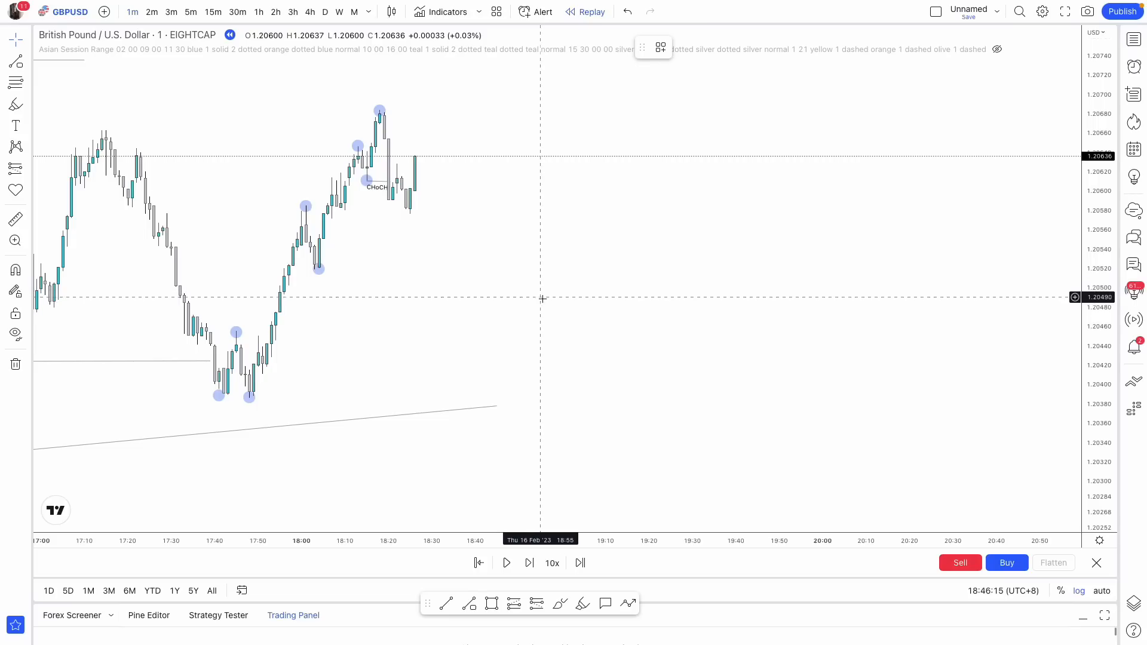
pyautogui.moveTo(512, 444)
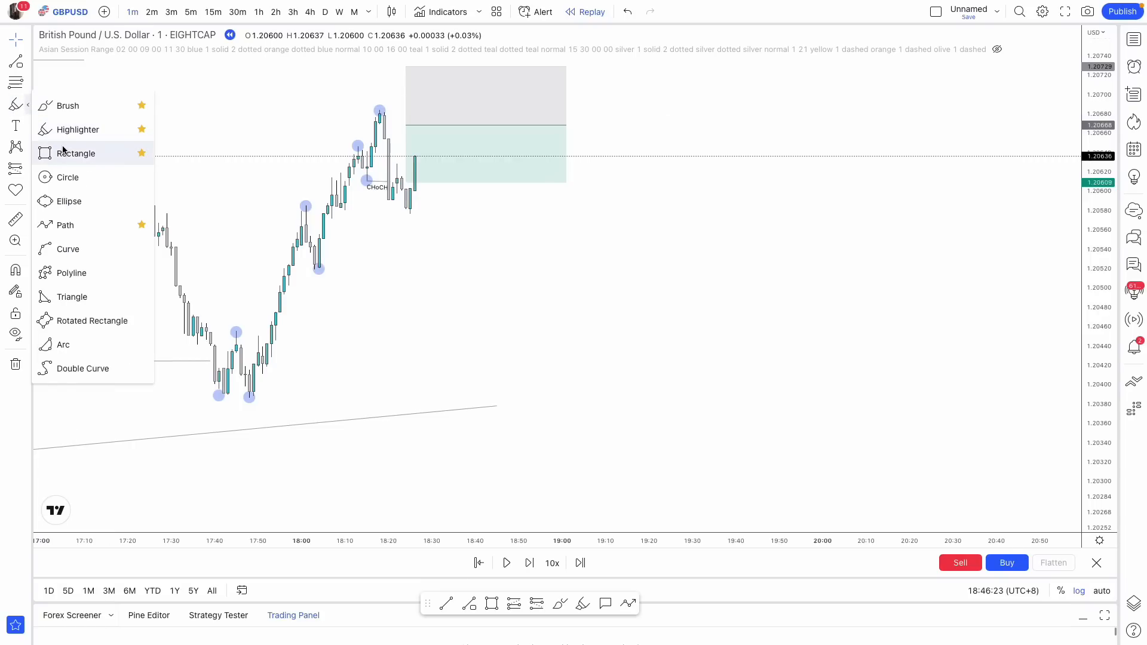
# Place a short position at the last candle with its stop above the swing high.
pyautogui.click(75, 153)
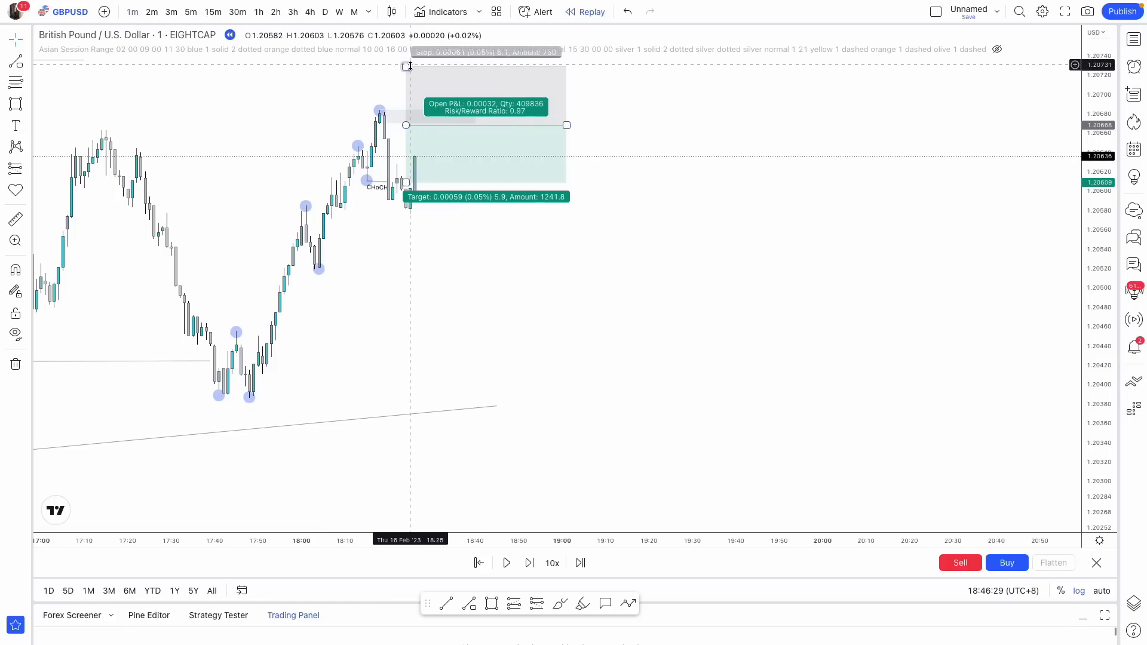
pyautogui.moveTo(406, 66); pyautogui.dragTo(406, 124)
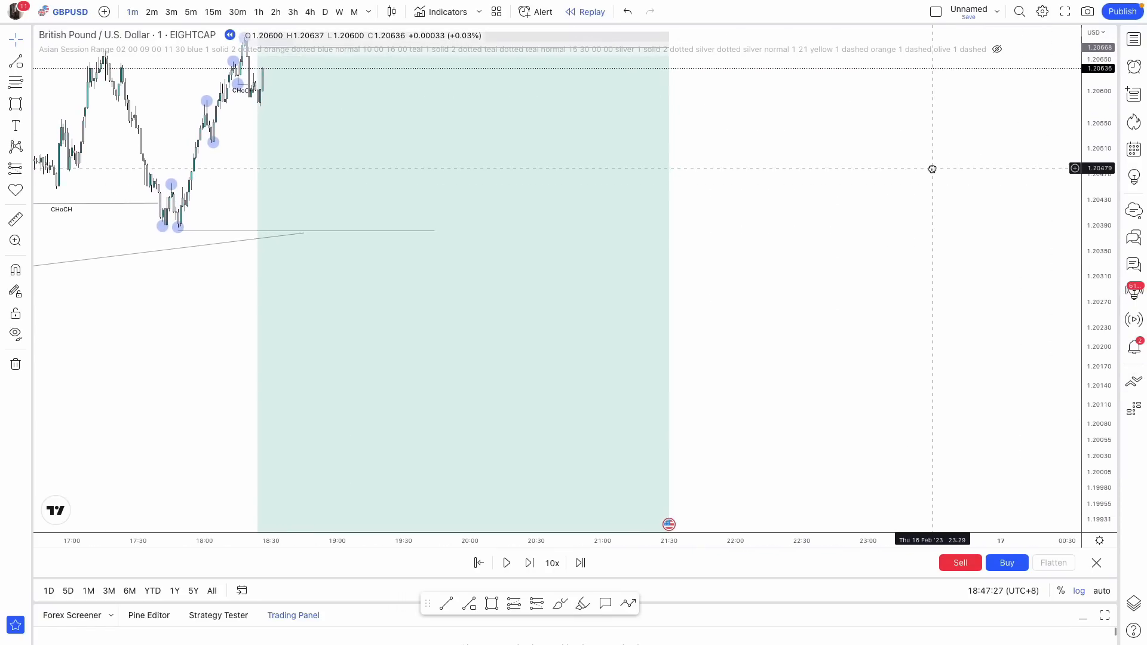
# Run the replay, pausing and resuming, until price sits in profit near 1.2053.
pyautogui.click(506, 563)
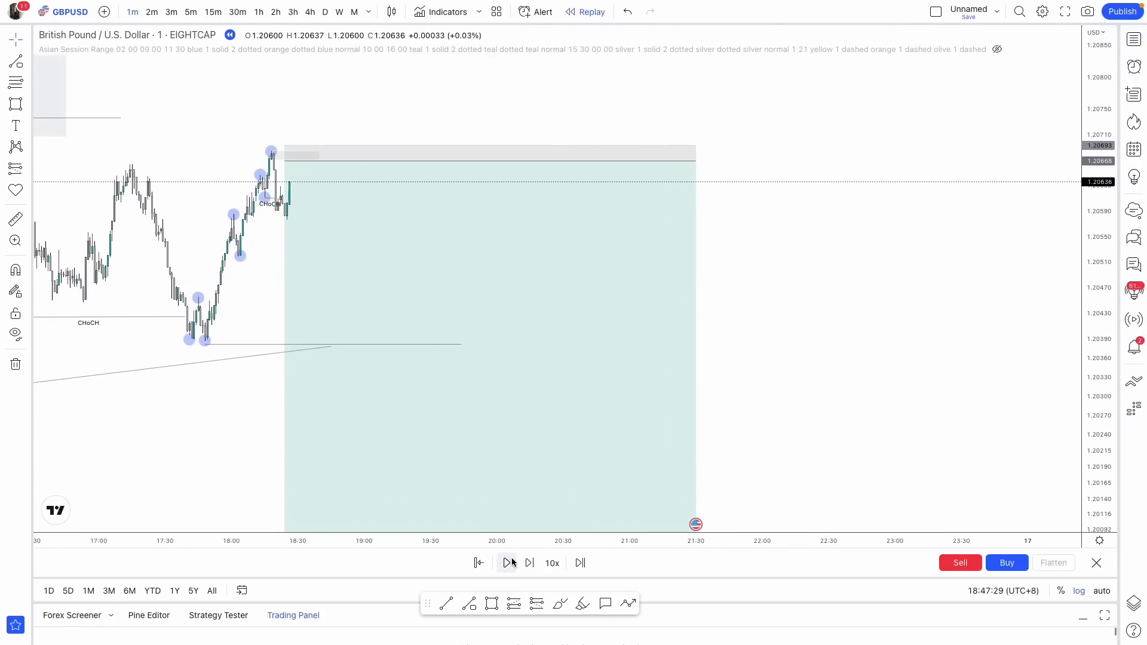
pyautogui.click(508, 563)
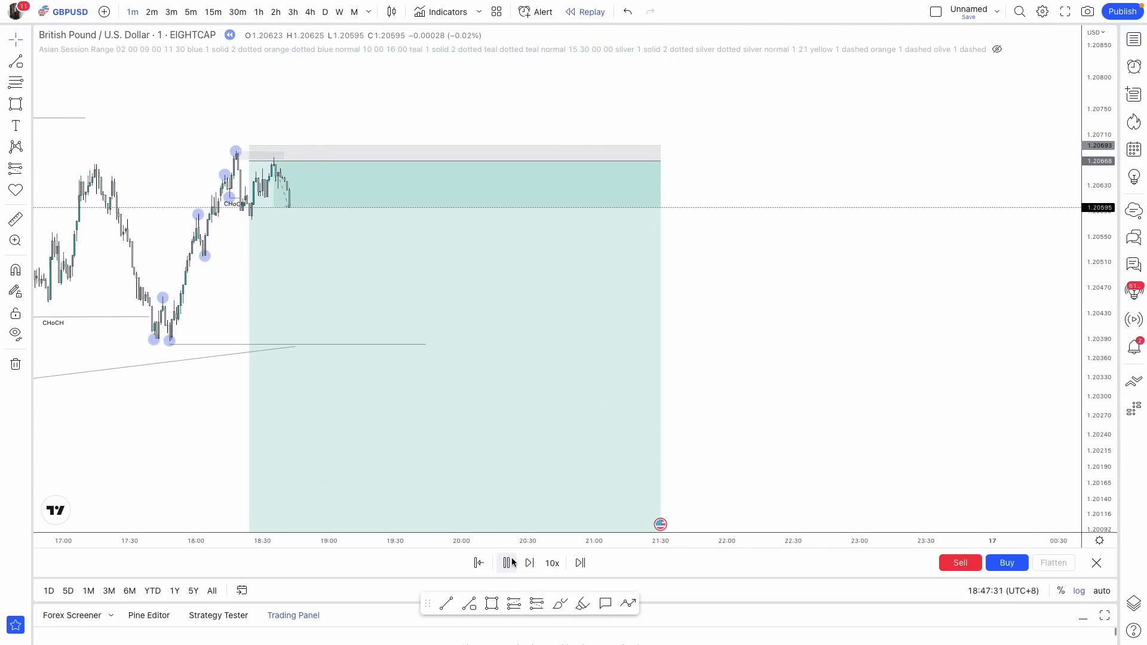
pyautogui.click(529, 562)
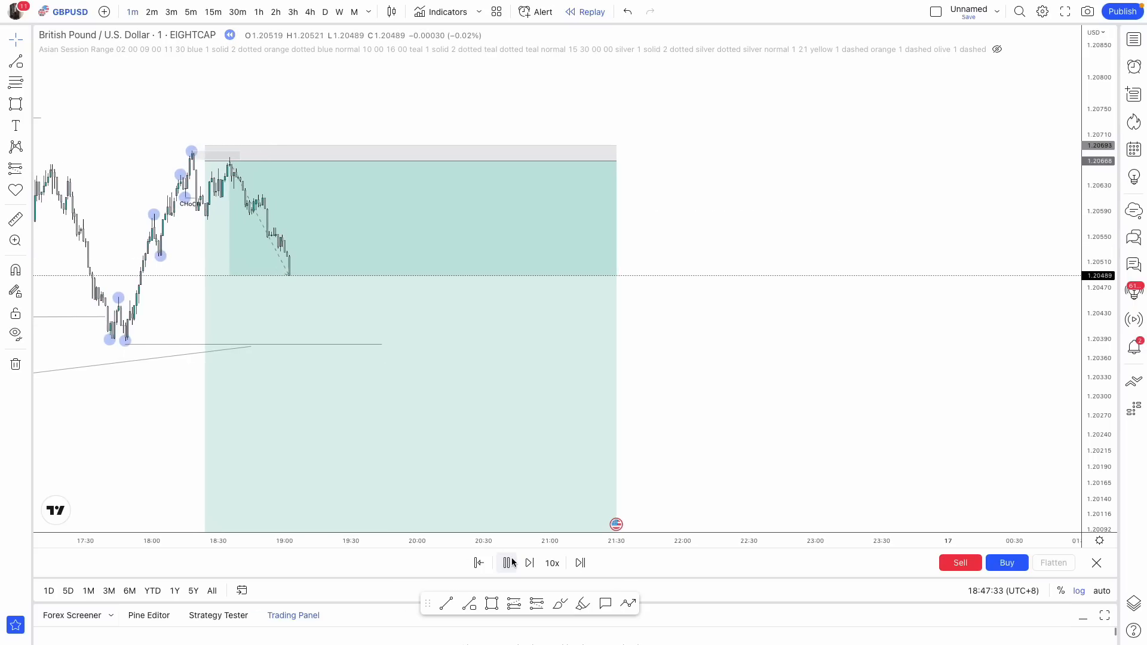
pyautogui.click(505, 563)
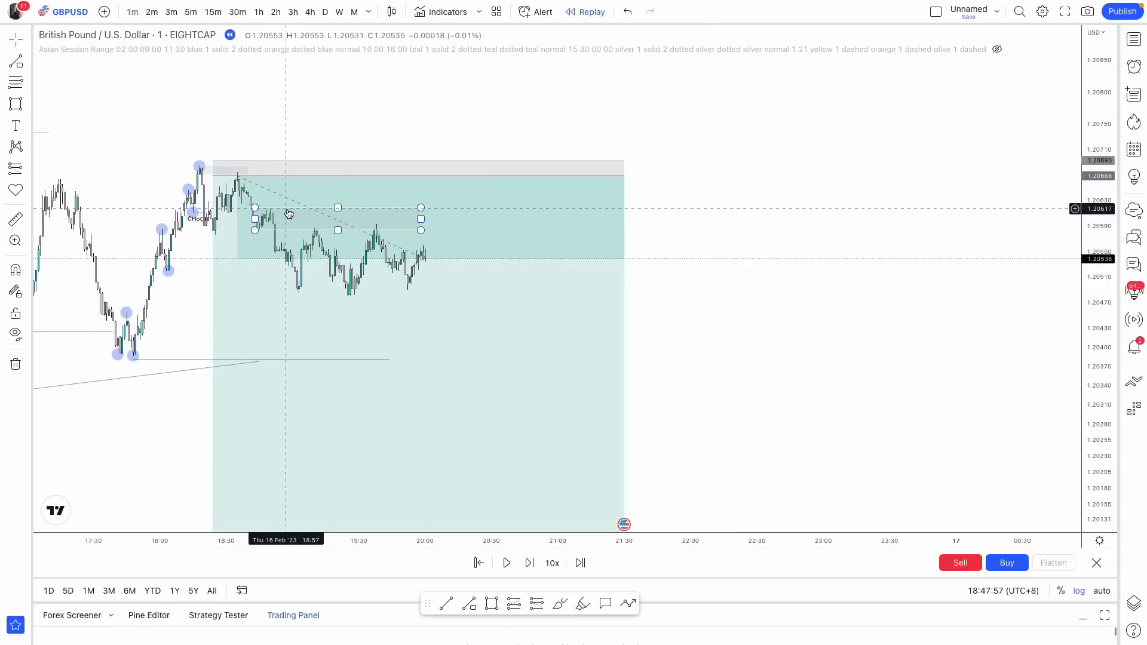
pyautogui.click(506, 563)
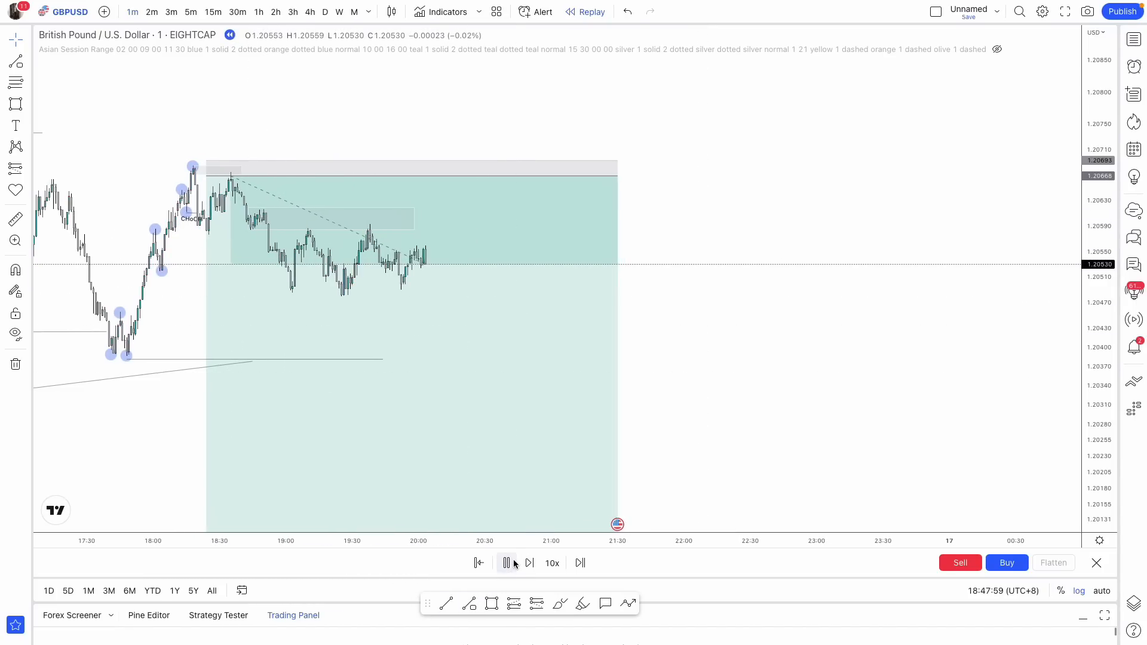